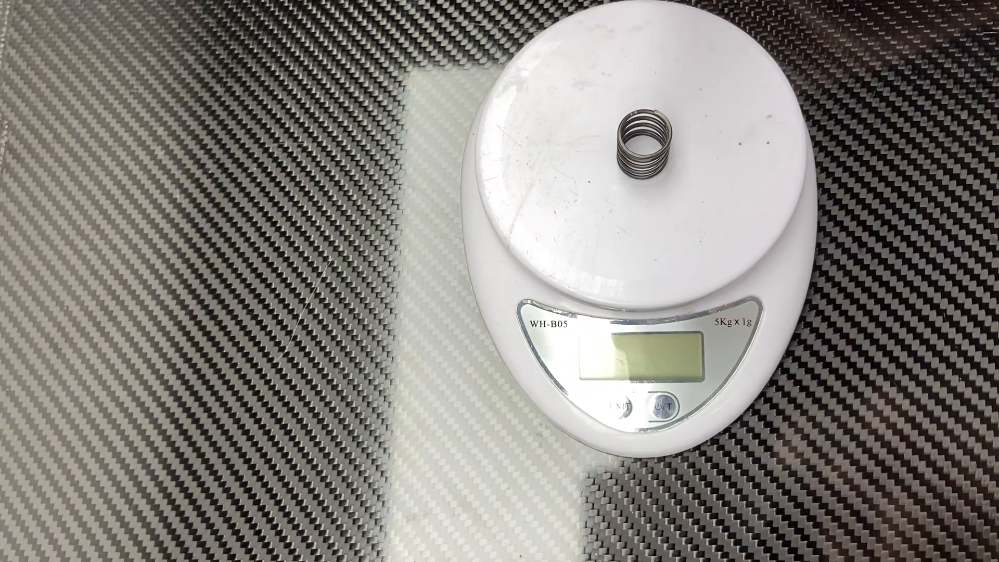
click(665, 406)
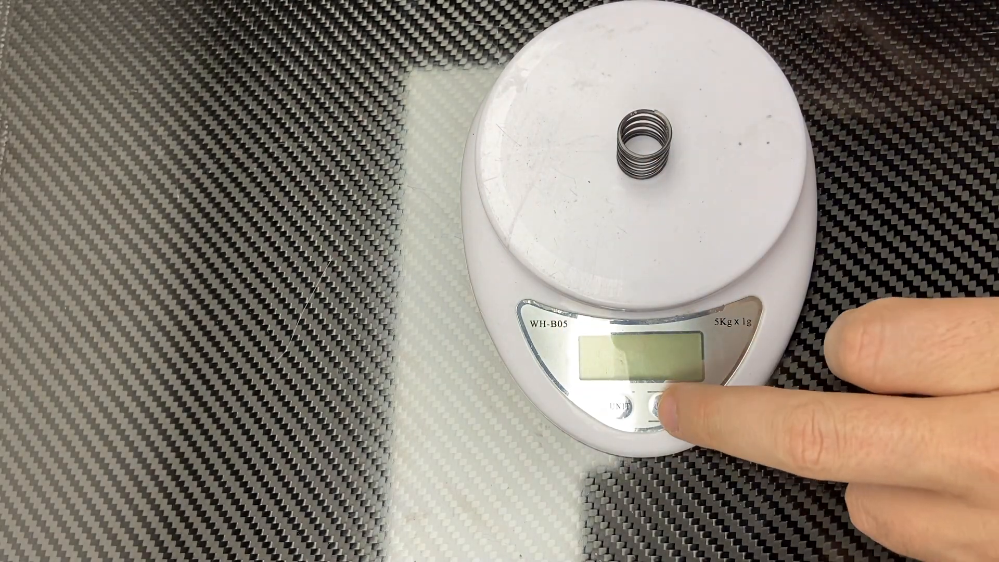
click(662, 408)
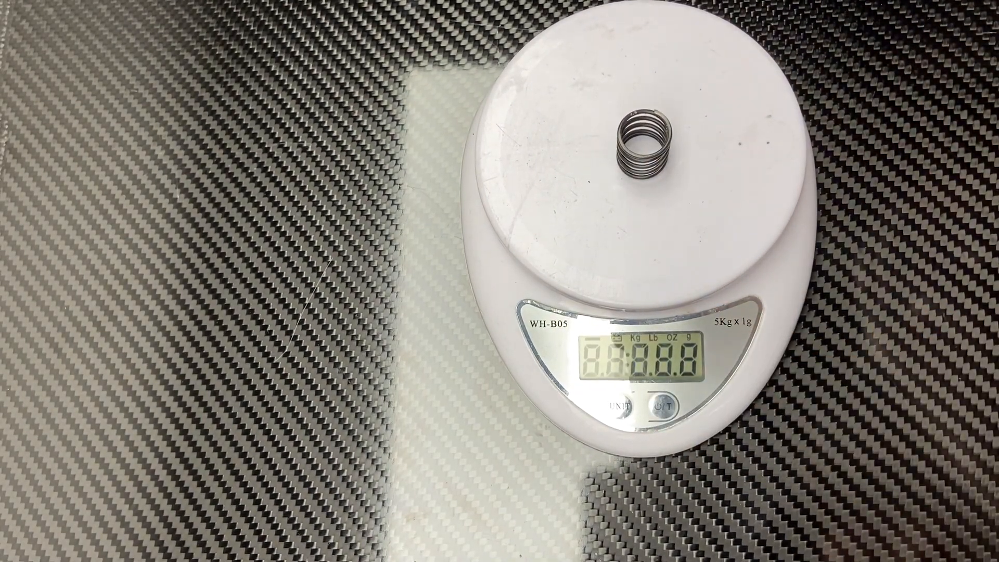
click(664, 407)
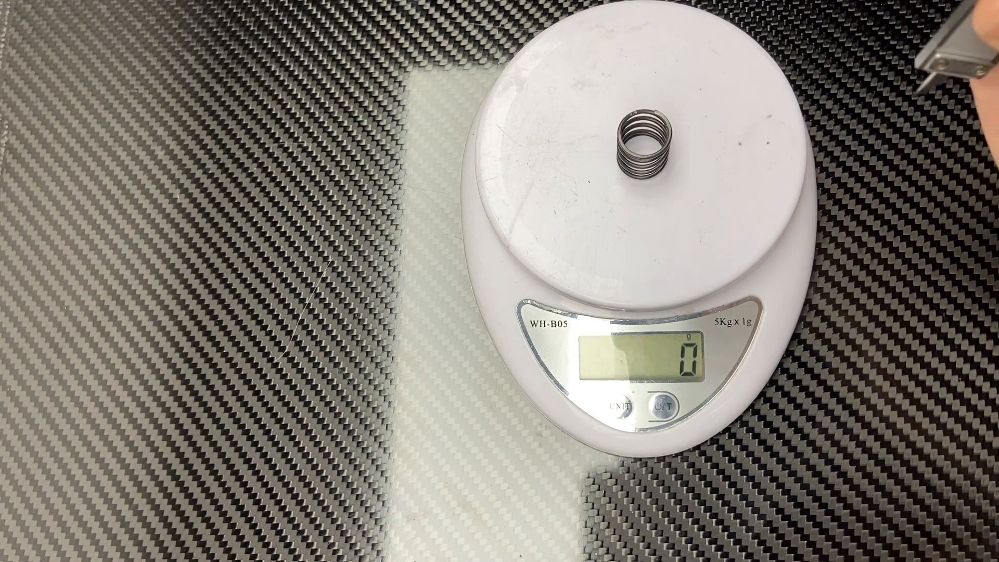